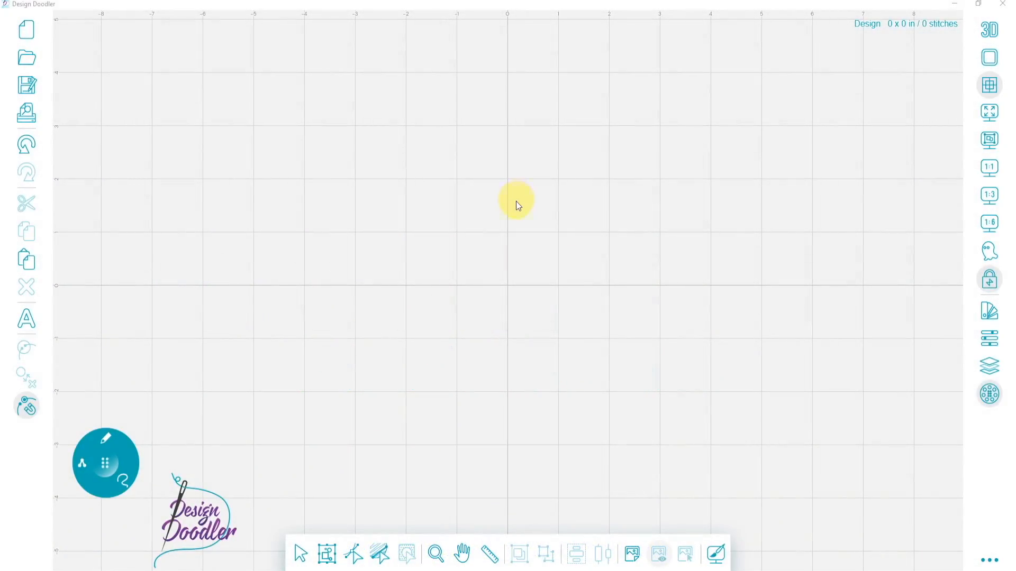
Review the grid settings in the program settings and close them unchanged
click(990, 559)
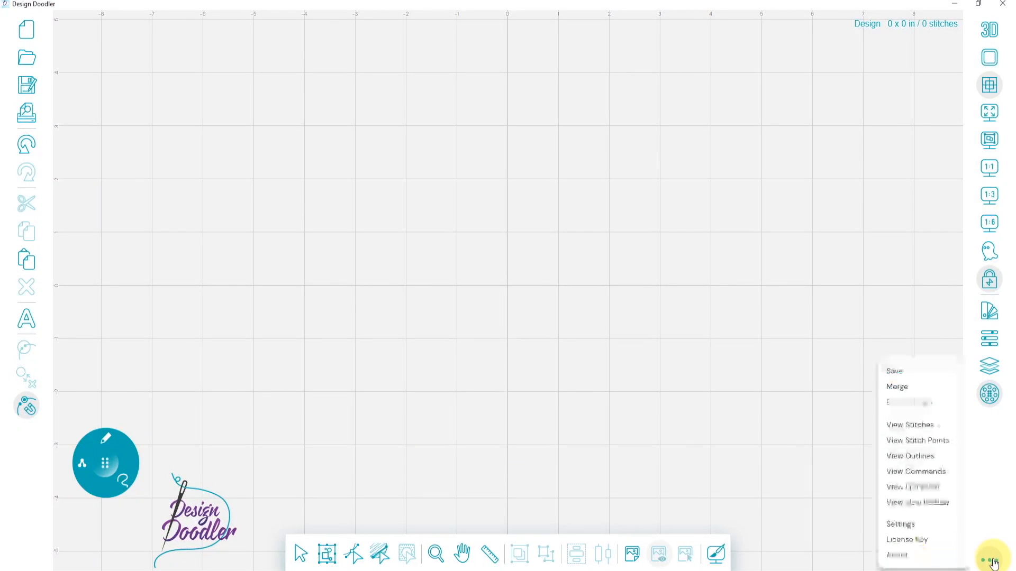
mouse_move(913, 524)
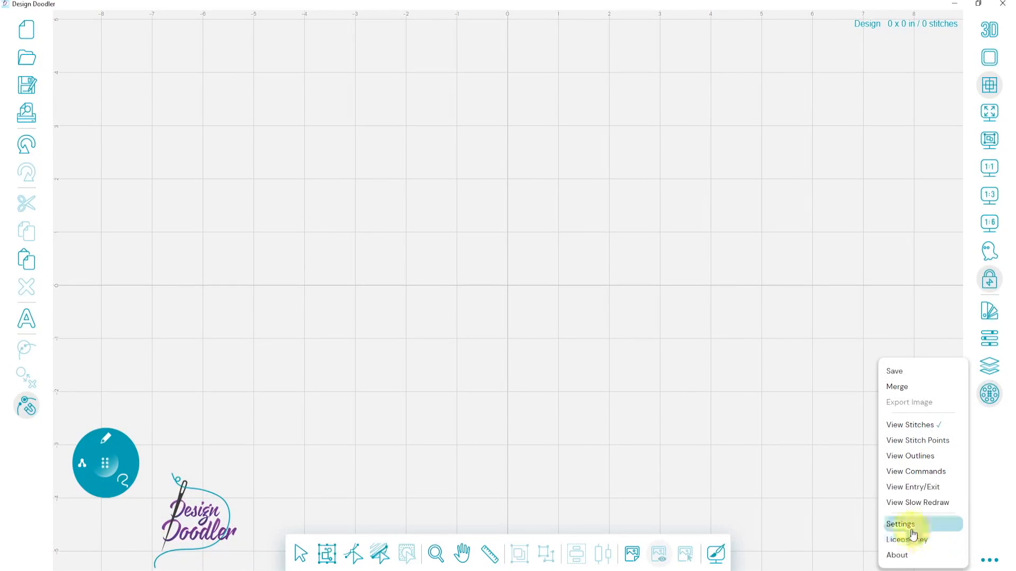
click(899, 523)
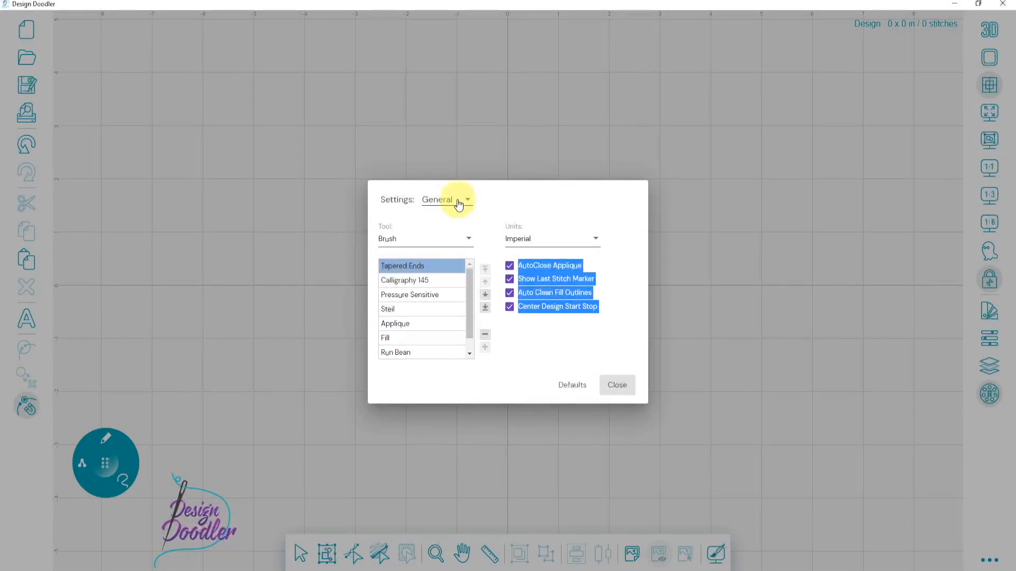
click(447, 200)
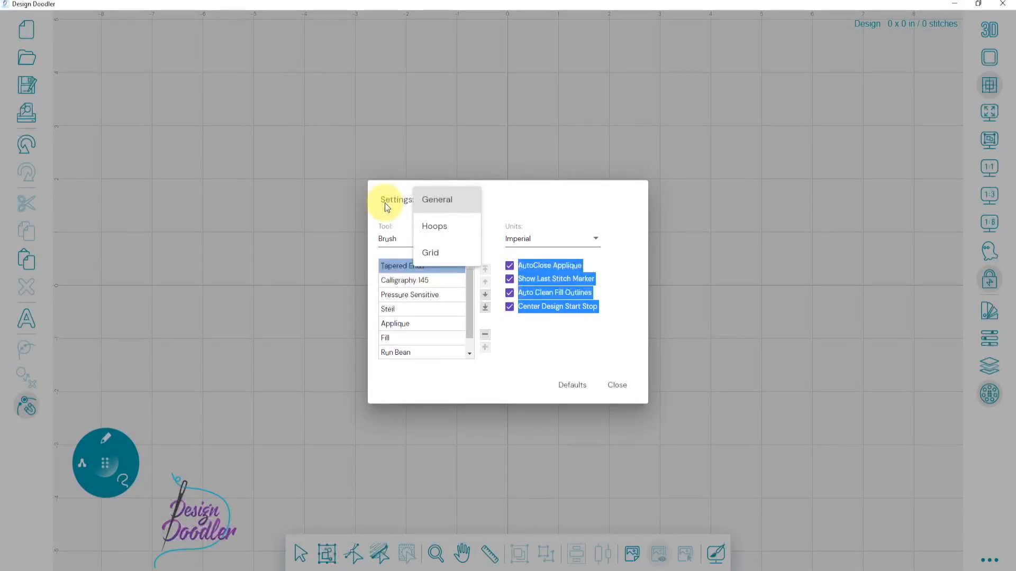
click(430, 253)
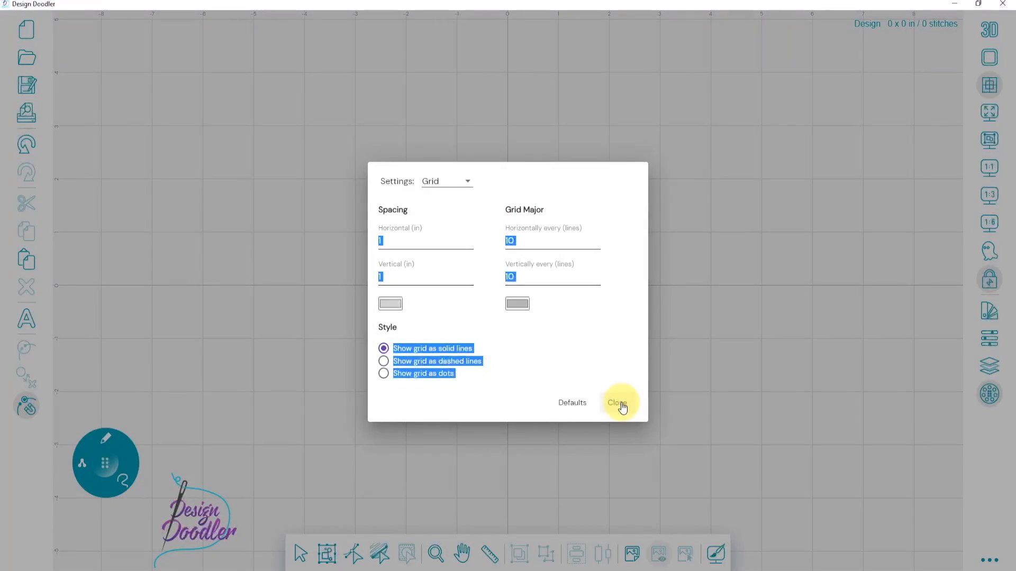
click(617, 402)
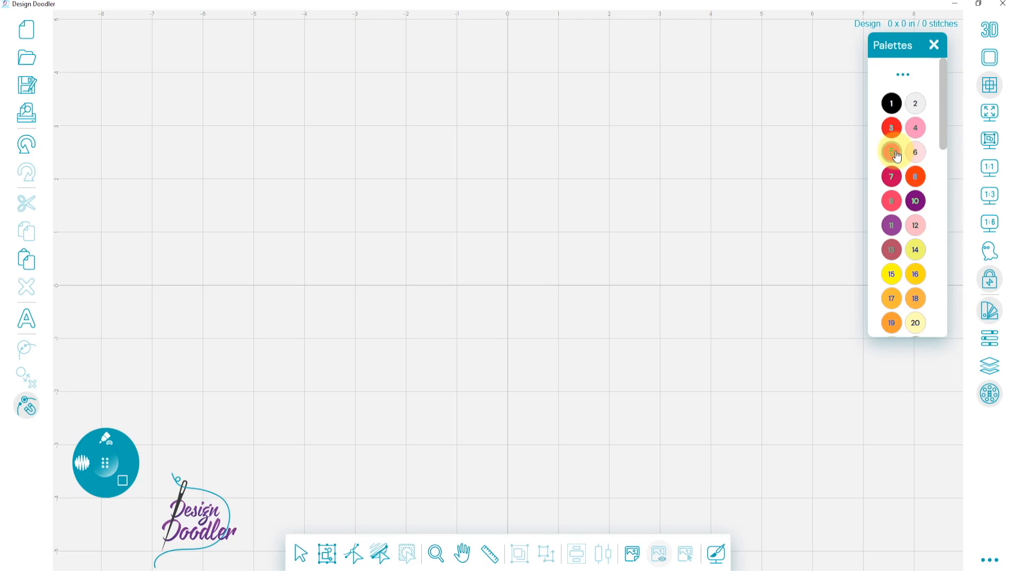
Pick the pink thread colour from the palette for the fill square
click(890, 152)
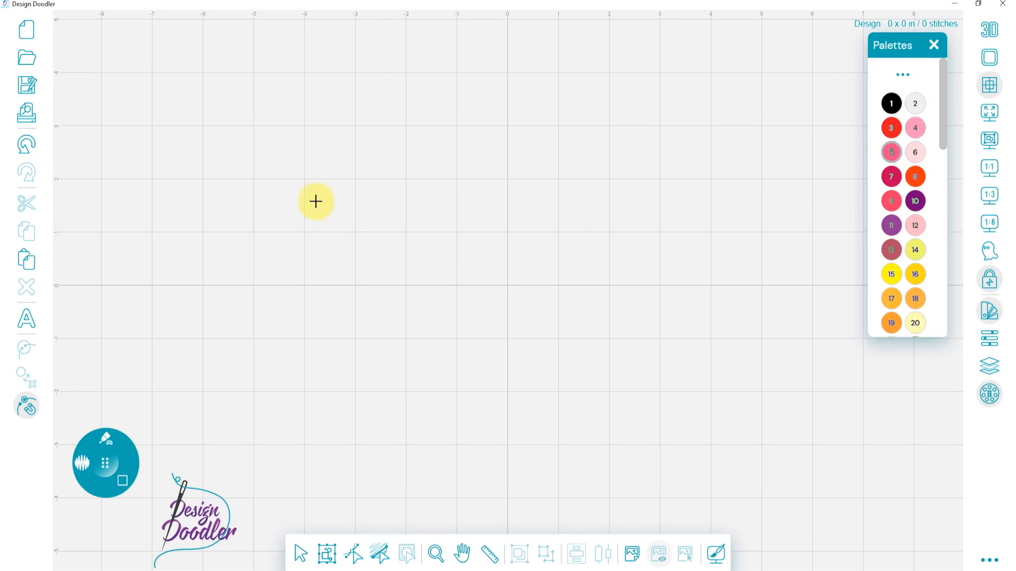
mouse_move(304, 206)
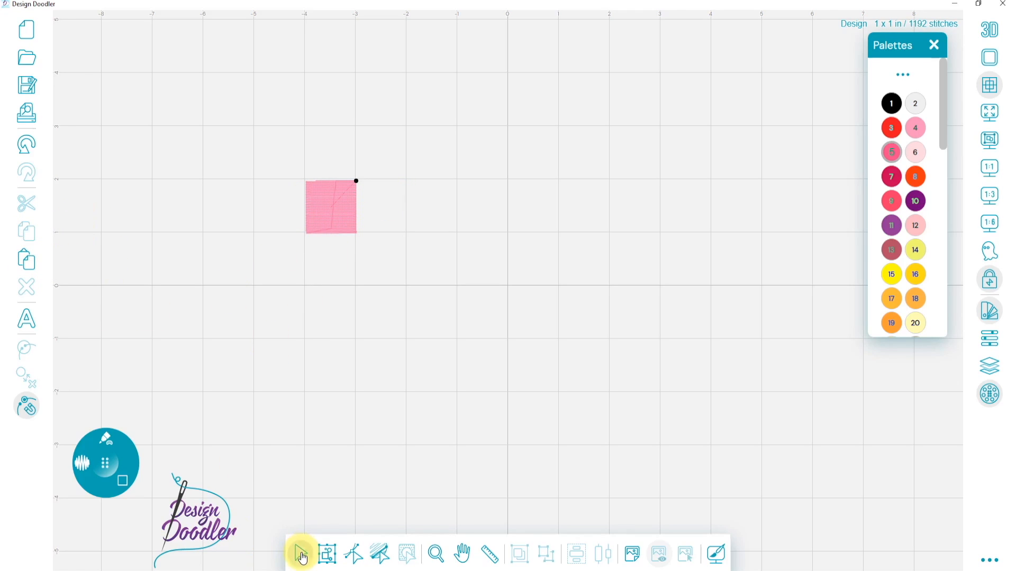
Copy the pink square and move each copy right to form a row of five, one inch apart
click(300, 553)
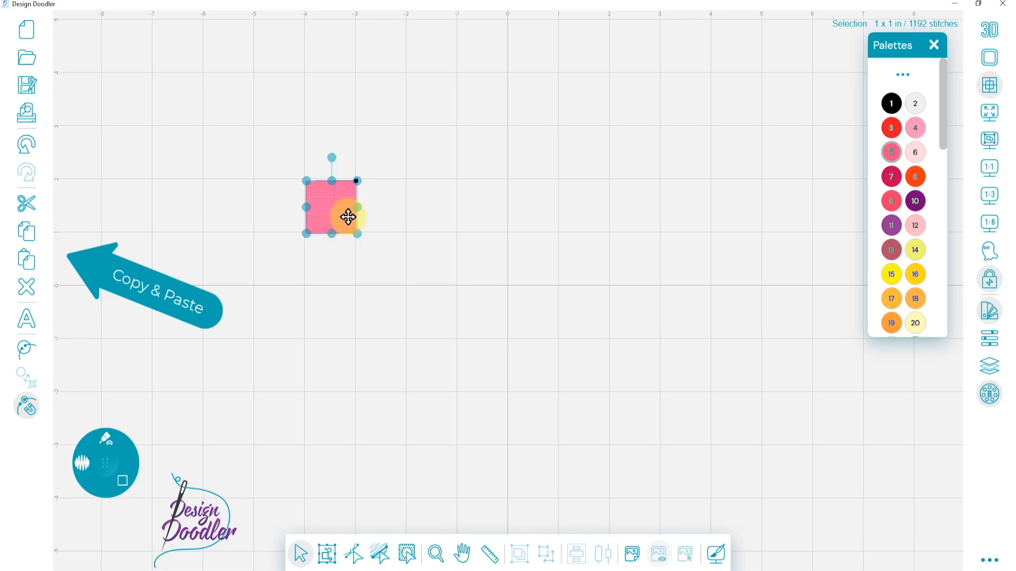
click(26, 232)
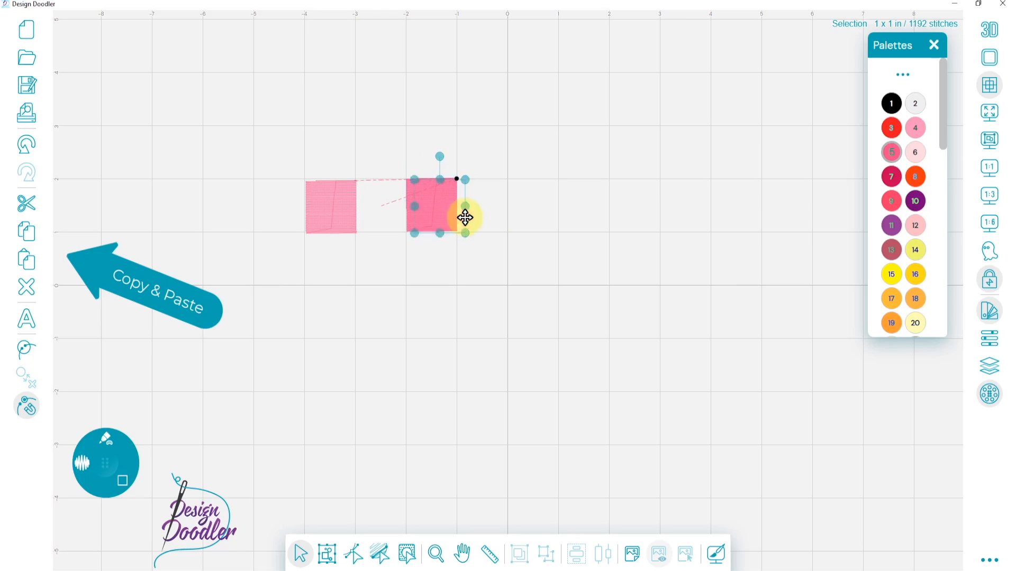
drag(440, 204, 531, 204)
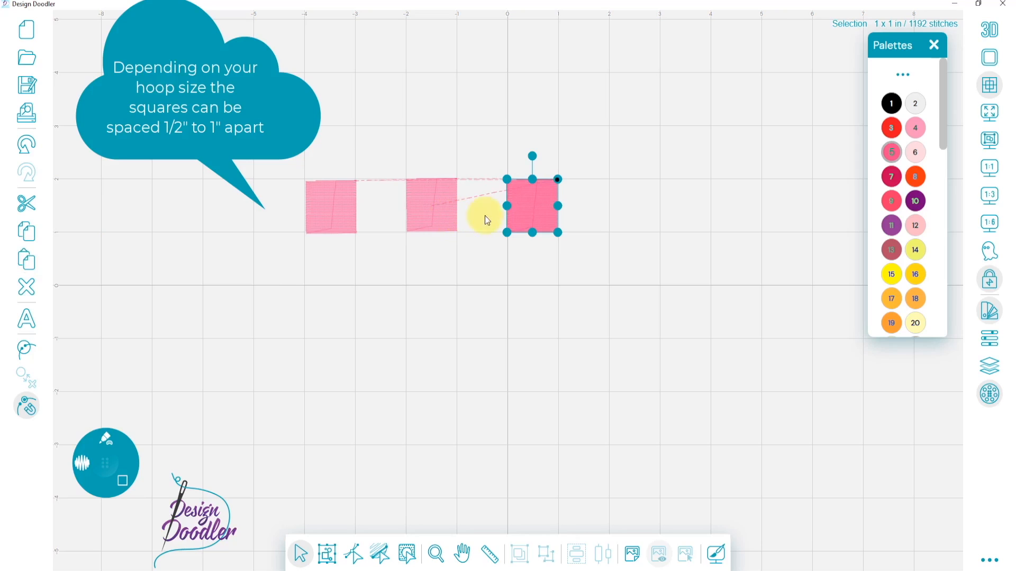
drag(531, 205, 634, 203)
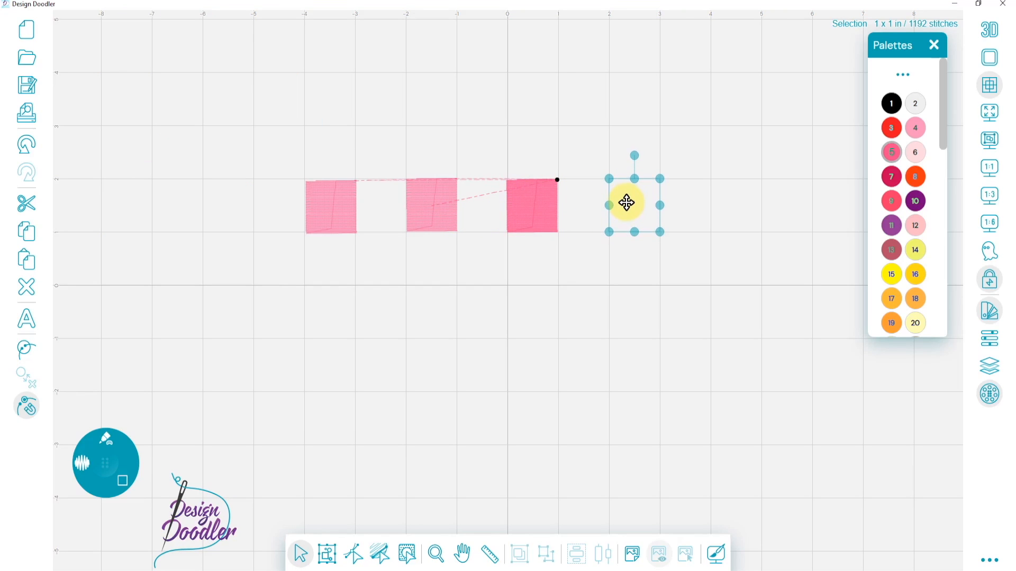
click(27, 259)
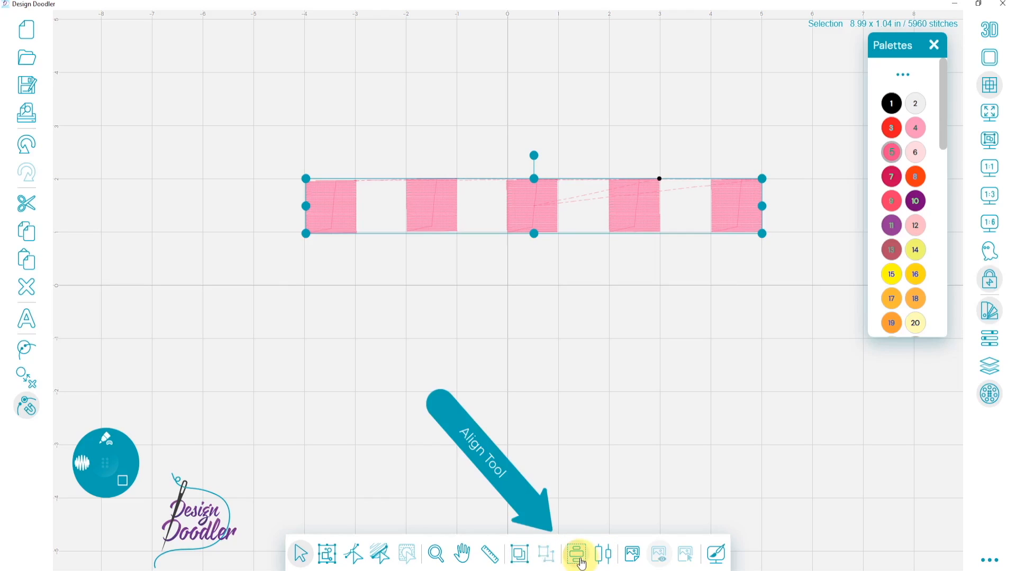
Align the five selected squares along their bottom edges with Align Bottom
click(577, 553)
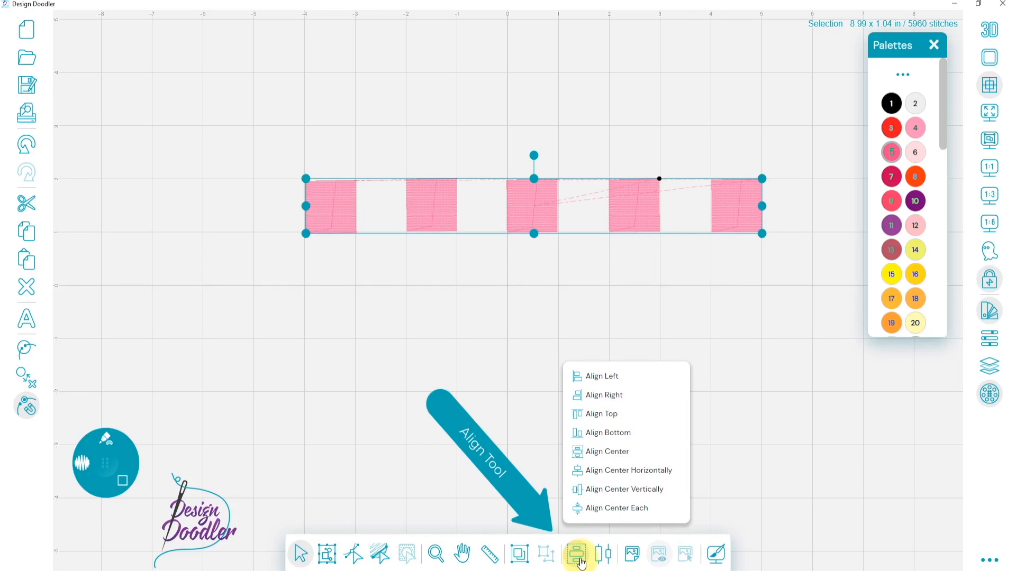
click(608, 433)
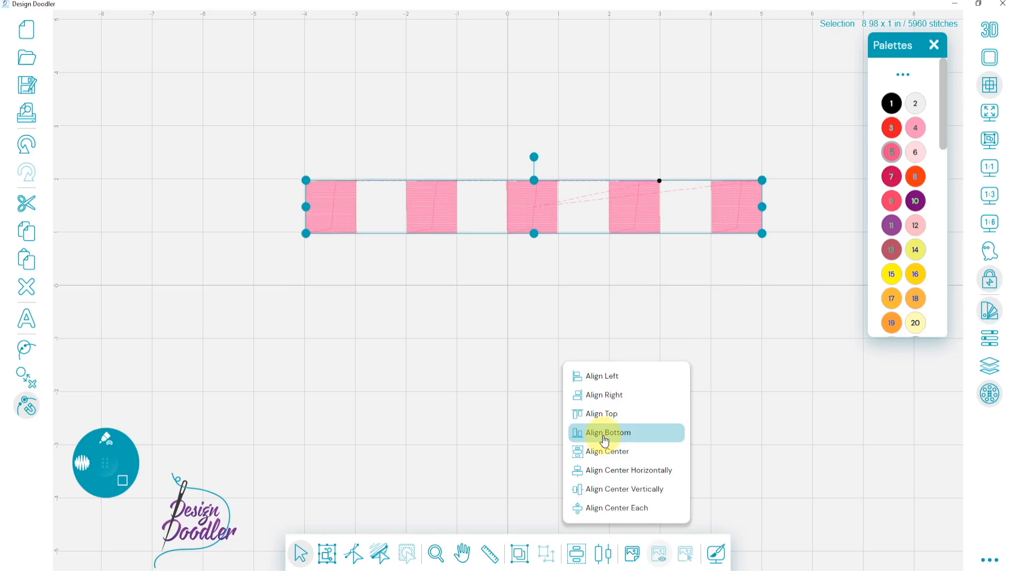
click(605, 431)
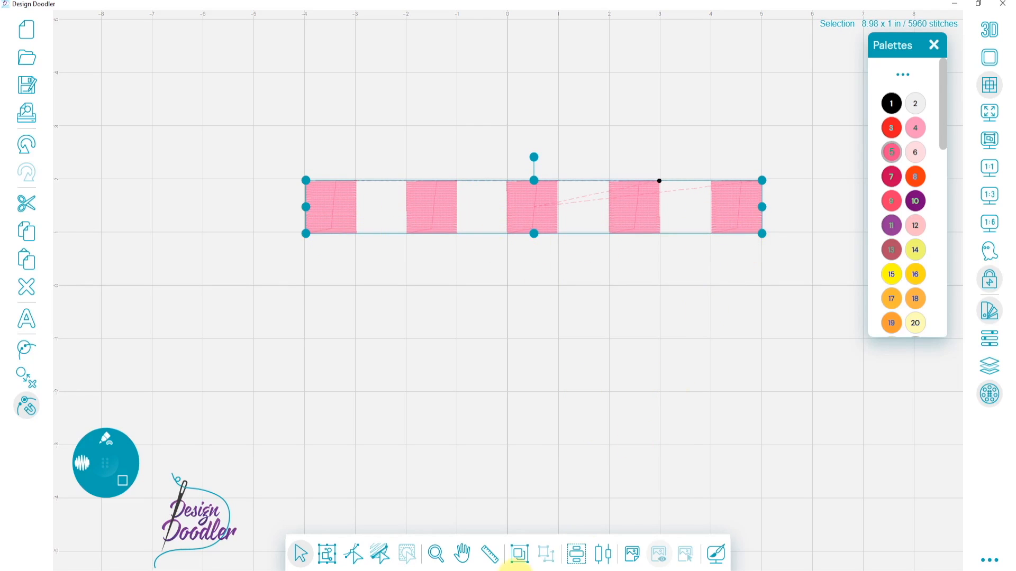
Space the squares evenly with Distribute Horizontally Center
click(576, 555)
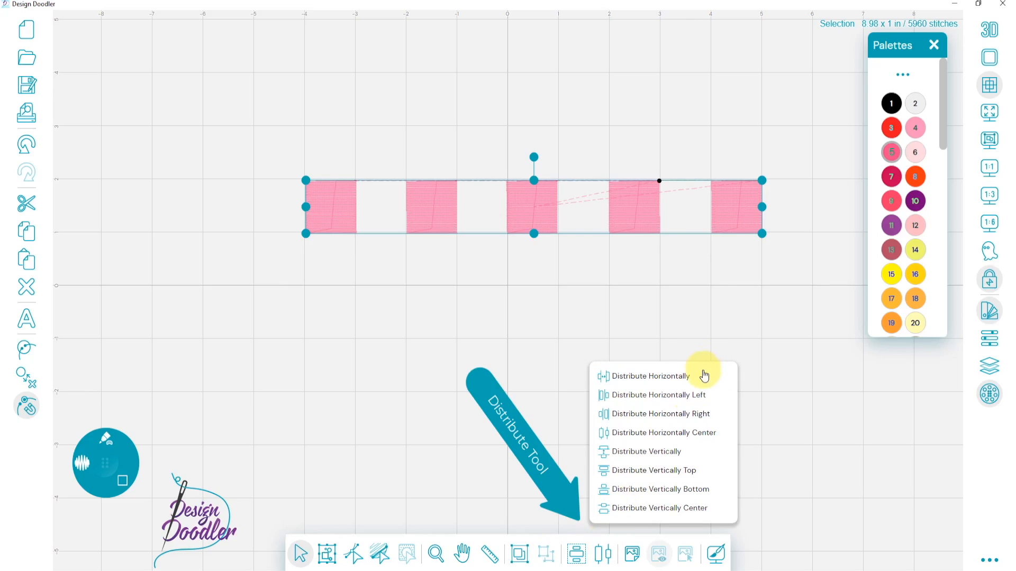
mouse_move(674, 440)
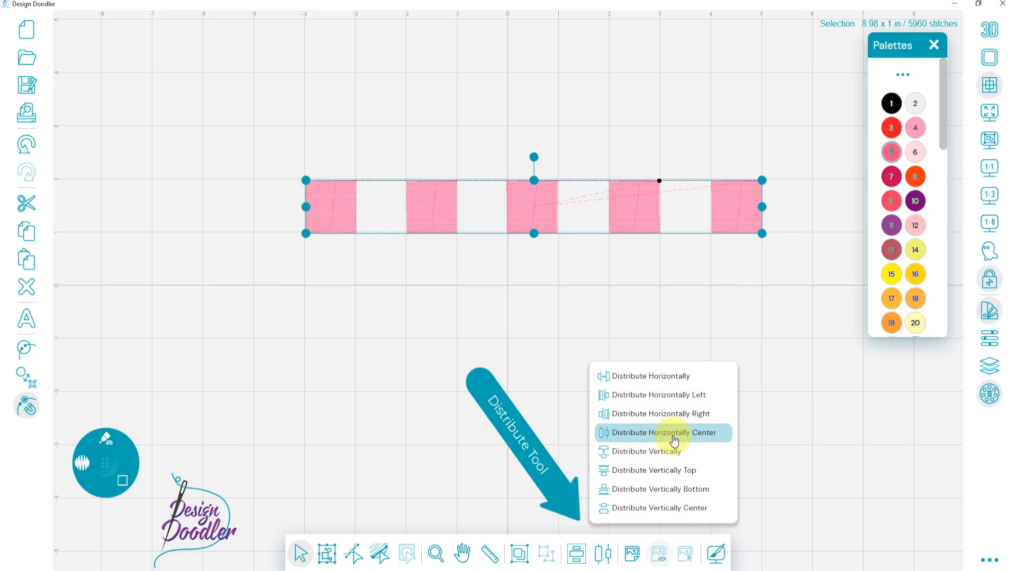
click(660, 432)
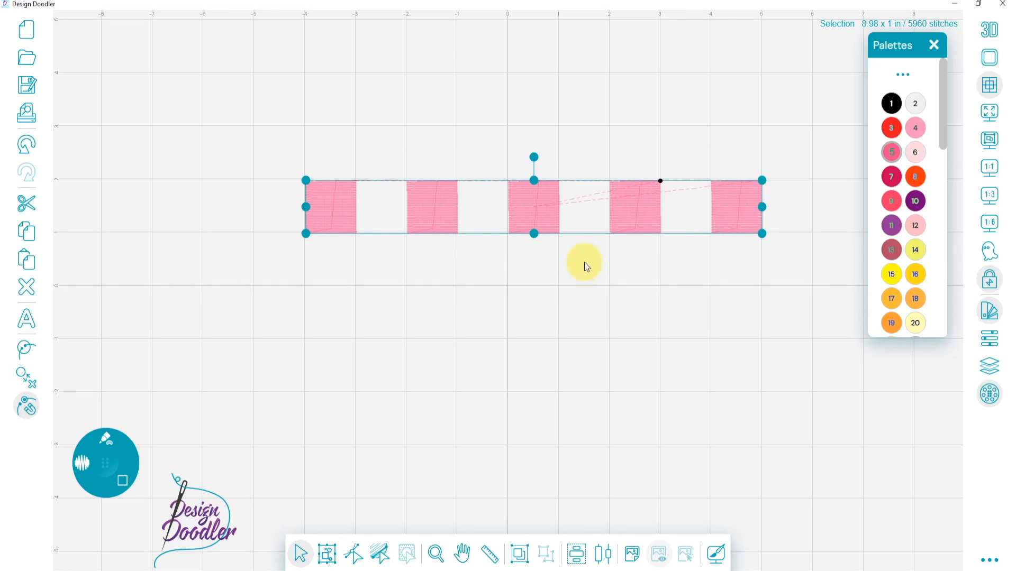
click(933, 44)
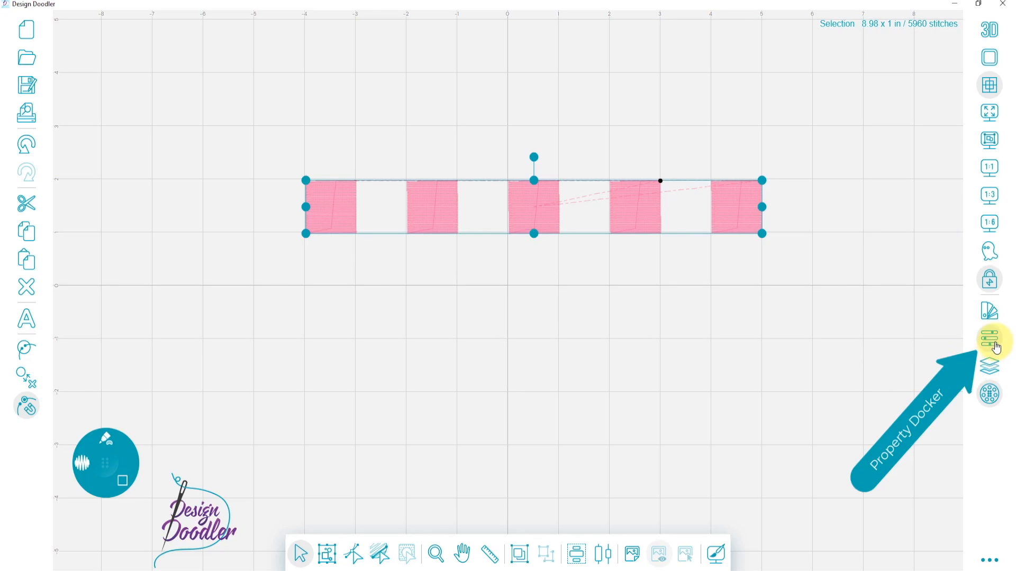
Change the squares' fill Travelling Route from Middle to Edge in the Property Docker
click(988, 337)
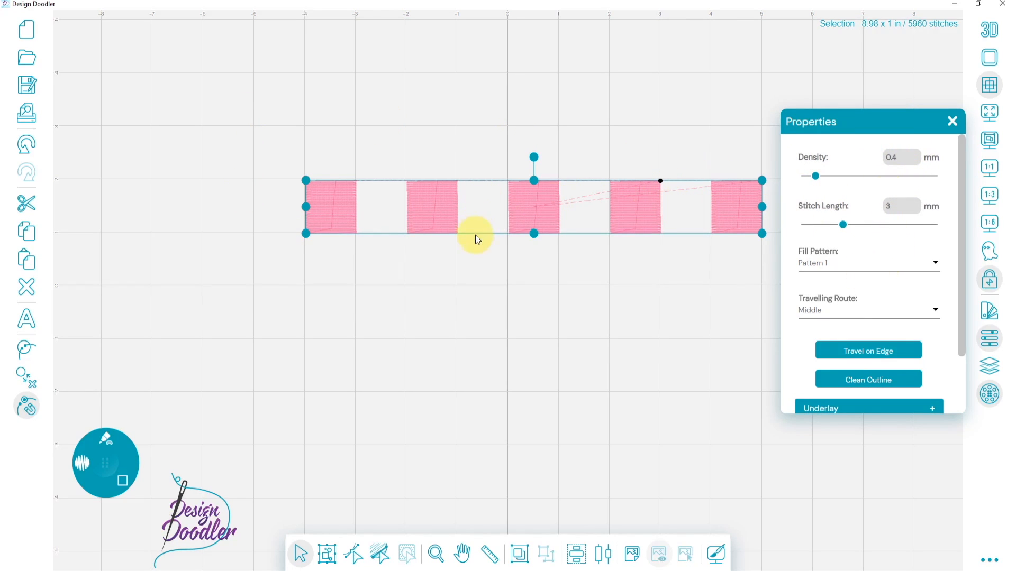
mouse_move(821, 314)
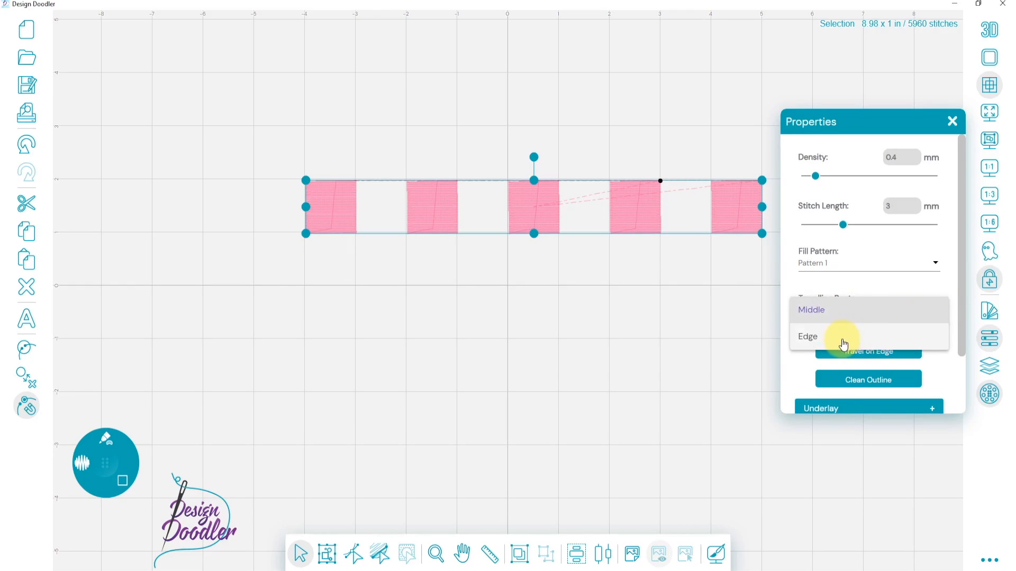
click(808, 337)
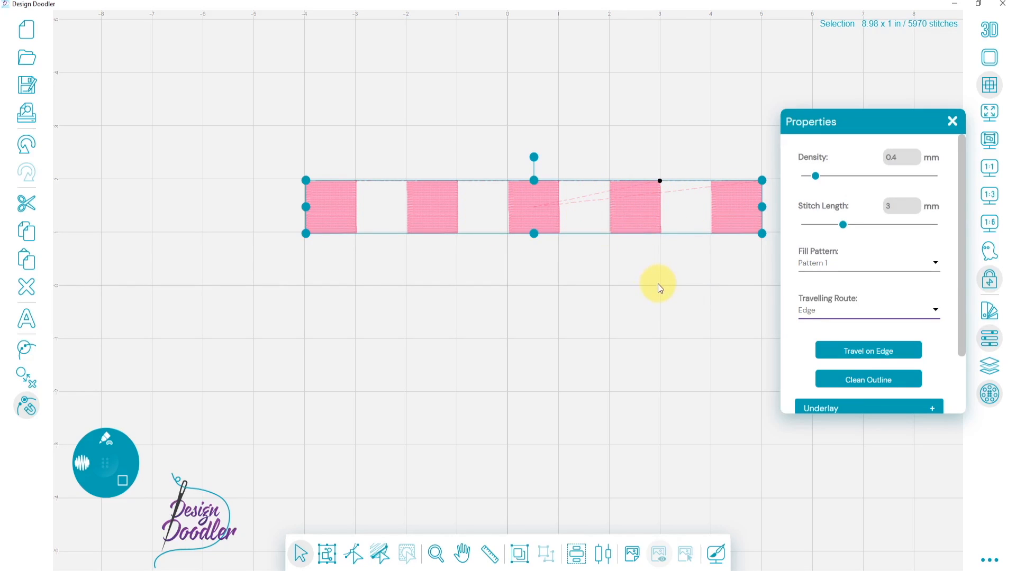
mouse_move(830, 270)
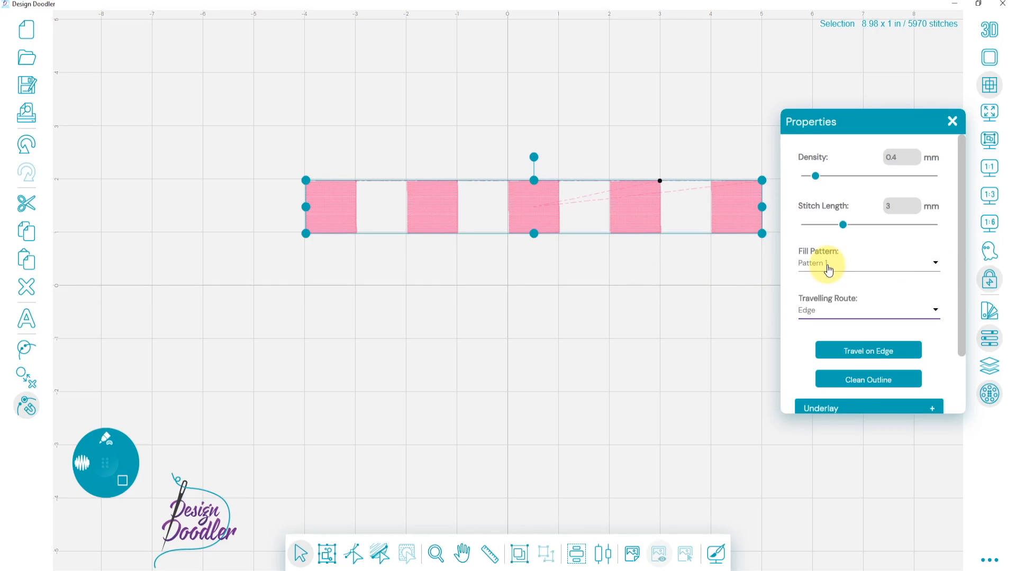
mouse_move(632, 314)
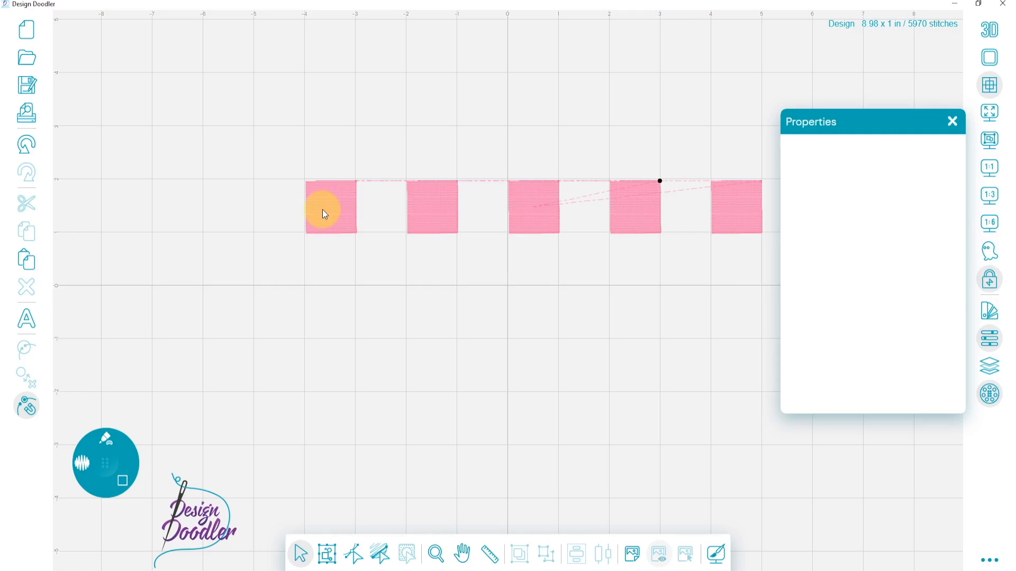
Give individual squares differing stitch densities, the fifth the lightest, then select the whole row
click(330, 207)
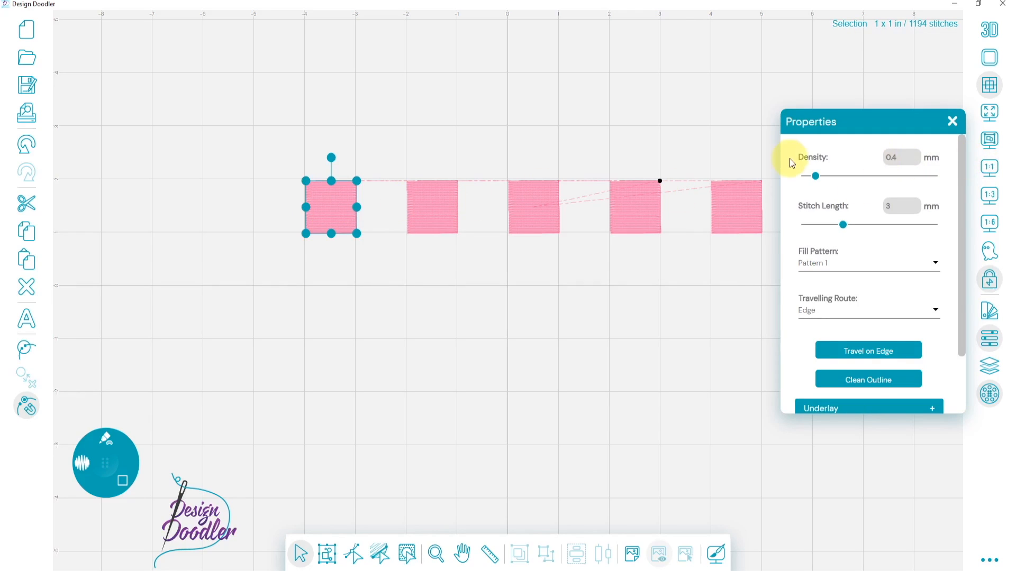
click(432, 206)
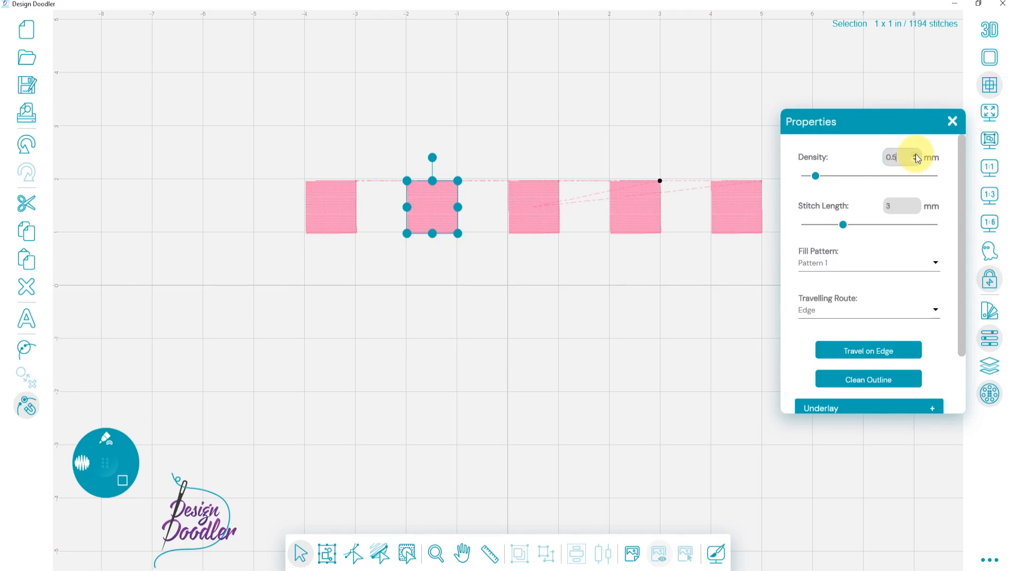
click(914, 155)
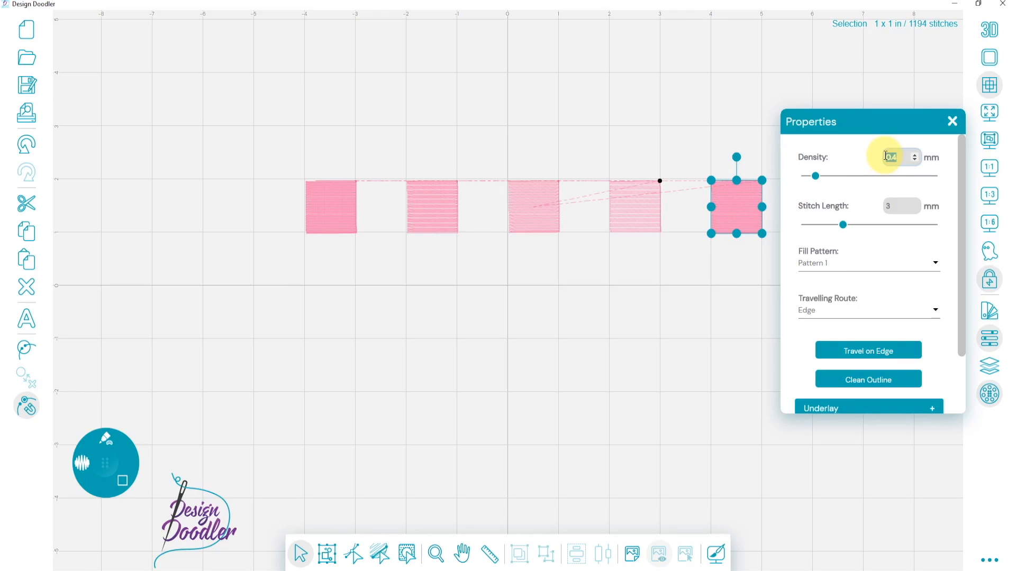
drag(815, 176, 854, 176)
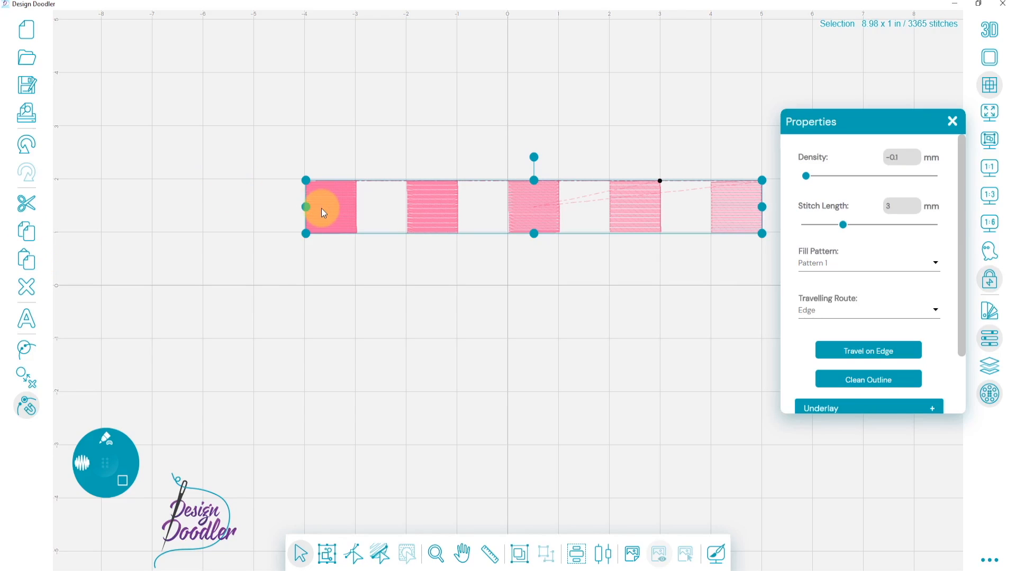
Place a copy of the row beneath the first and set its Fill Pattern to Pattern 2
drag(324, 207, 329, 313)
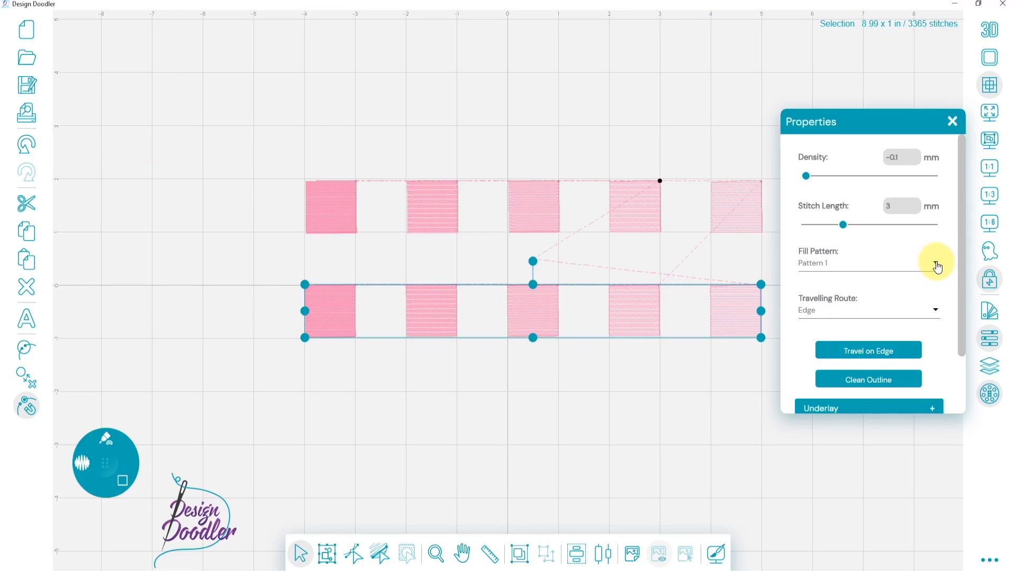
click(867, 264)
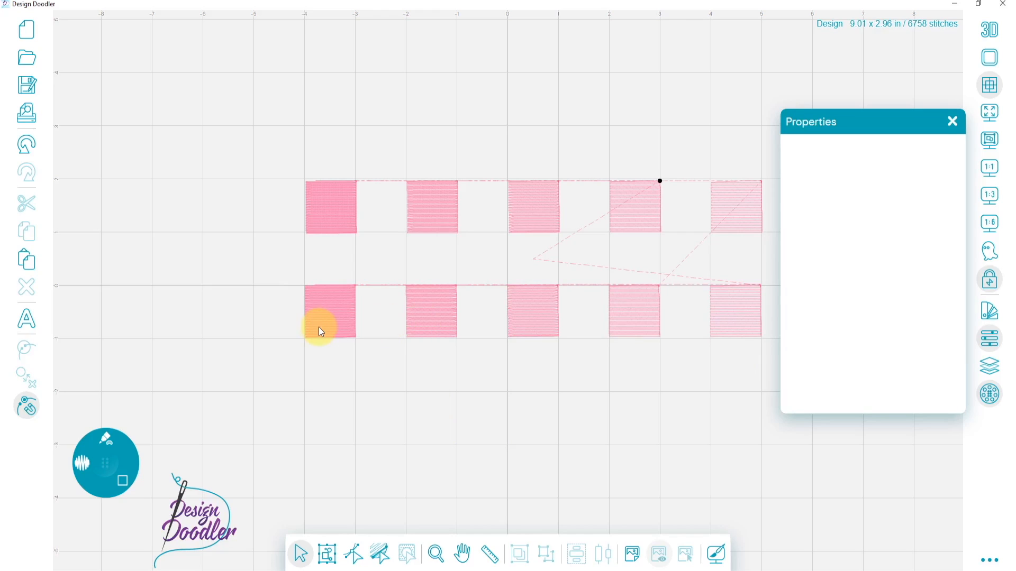
click(431, 311)
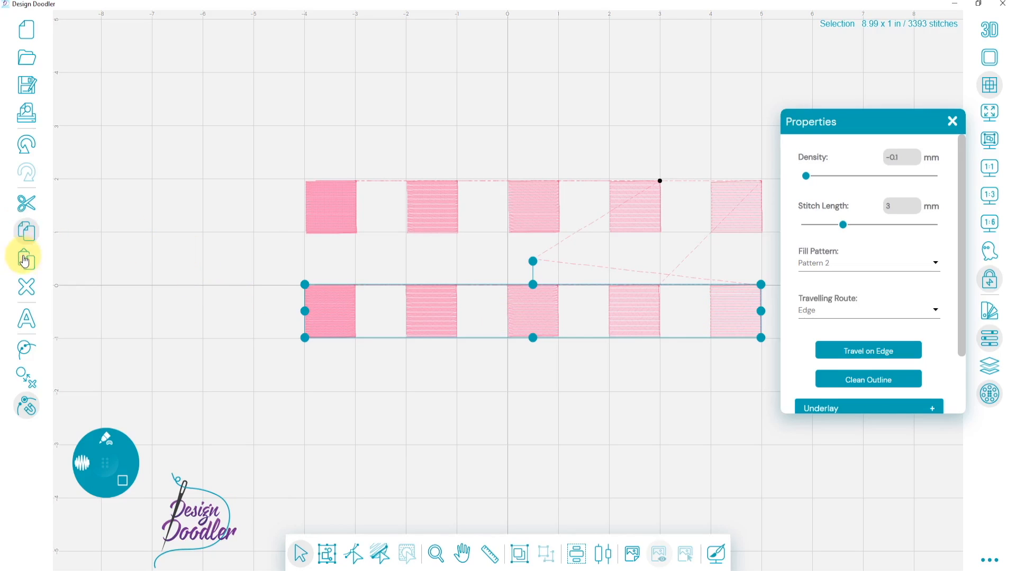
Duplicate the row as a third with Pattern 3 and pan the view down for a fourth row
click(868, 379)
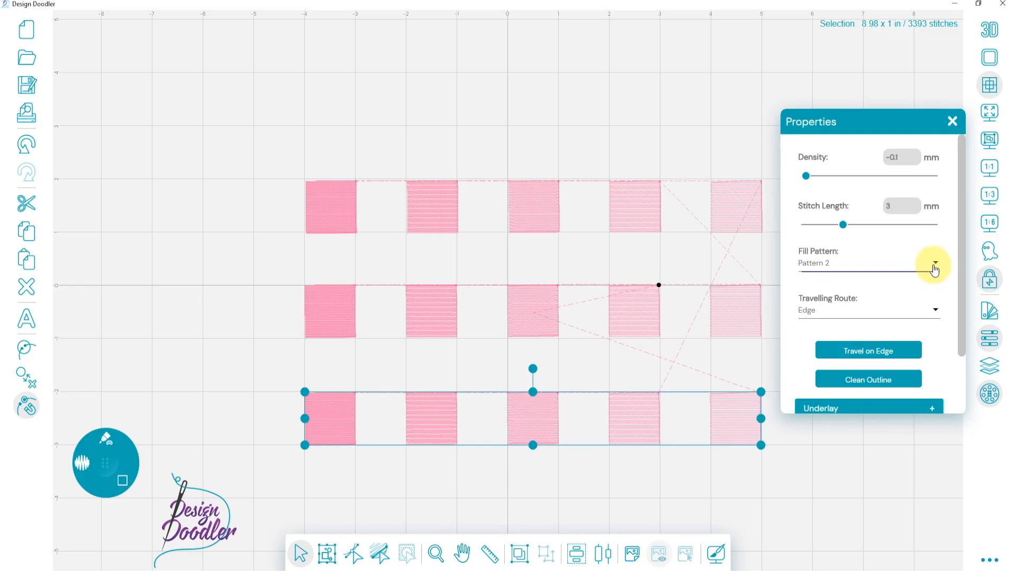
click(935, 264)
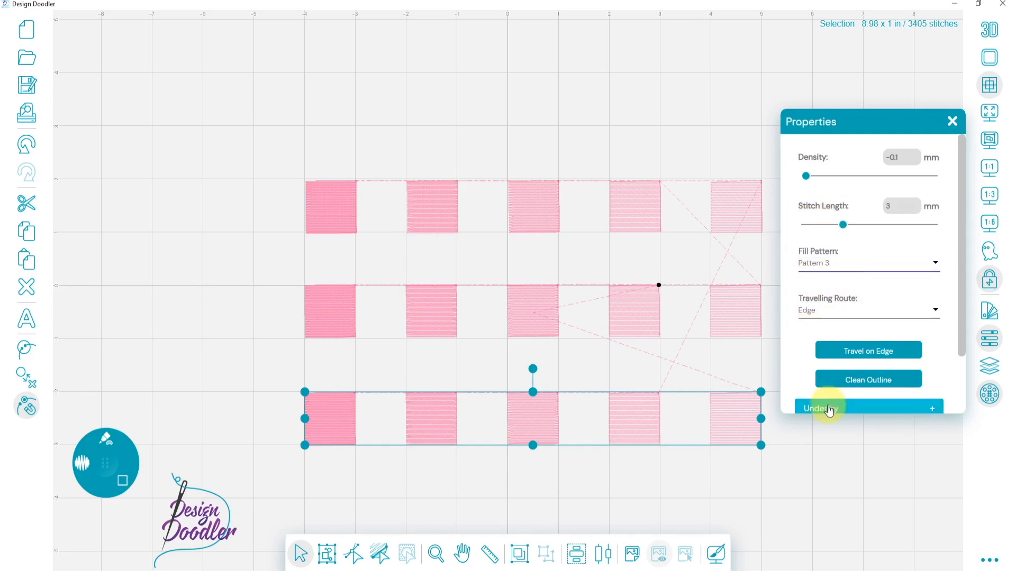
click(463, 553)
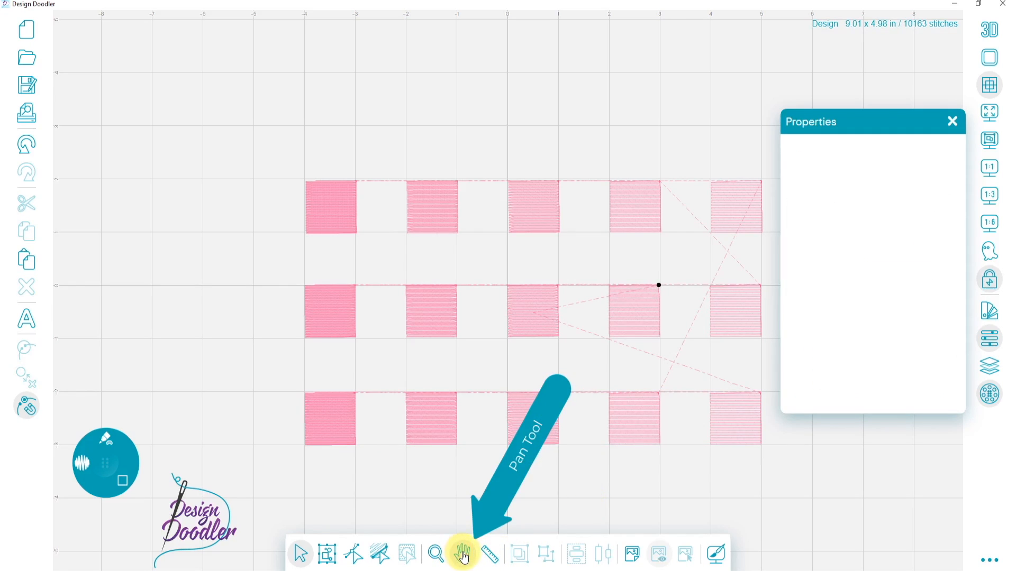
drag(464, 555, 467, 391)
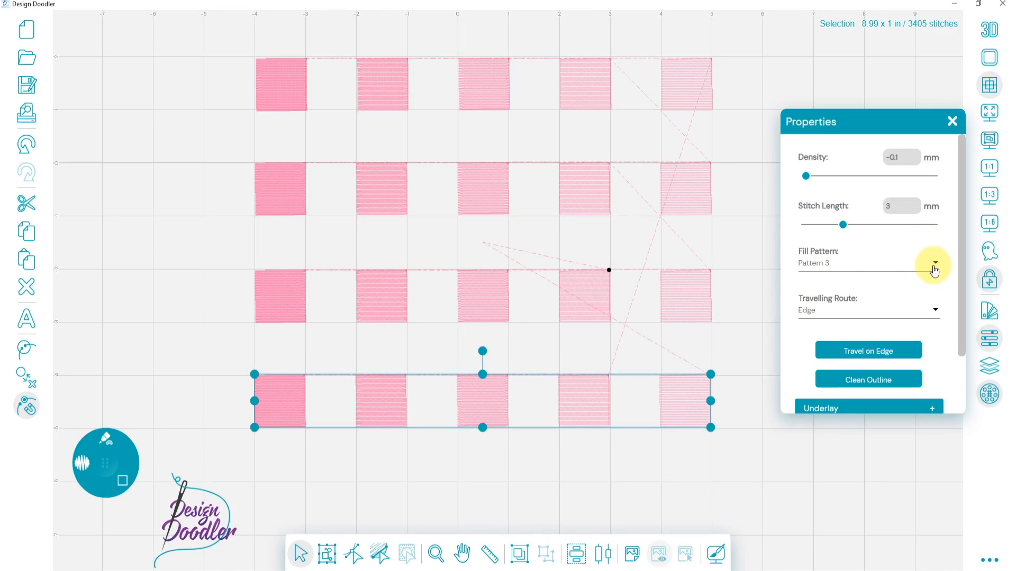
Set the fourth row's Fill Pattern to Smooth from the pattern dropdown
click(934, 267)
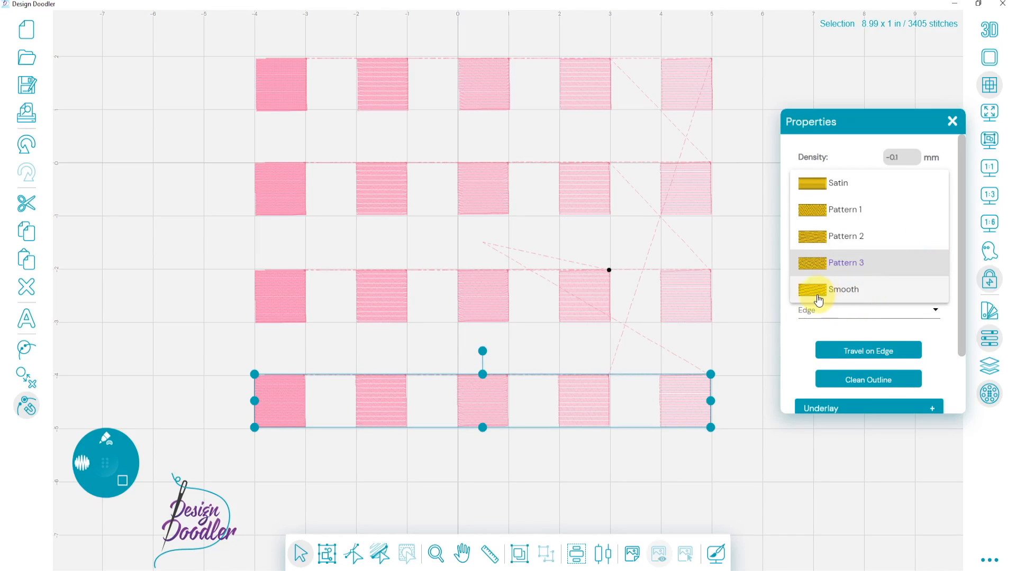
click(844, 290)
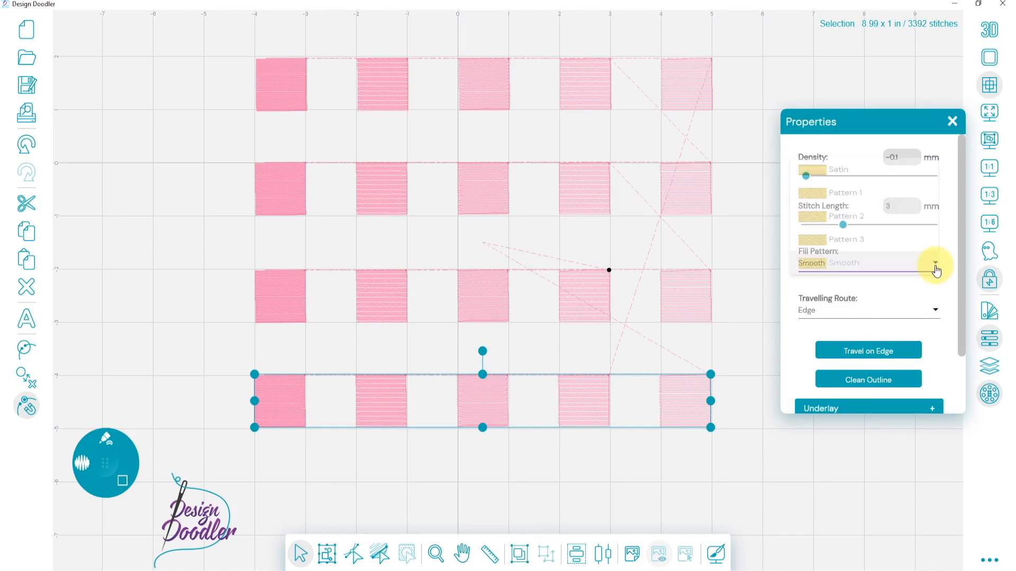
click(934, 263)
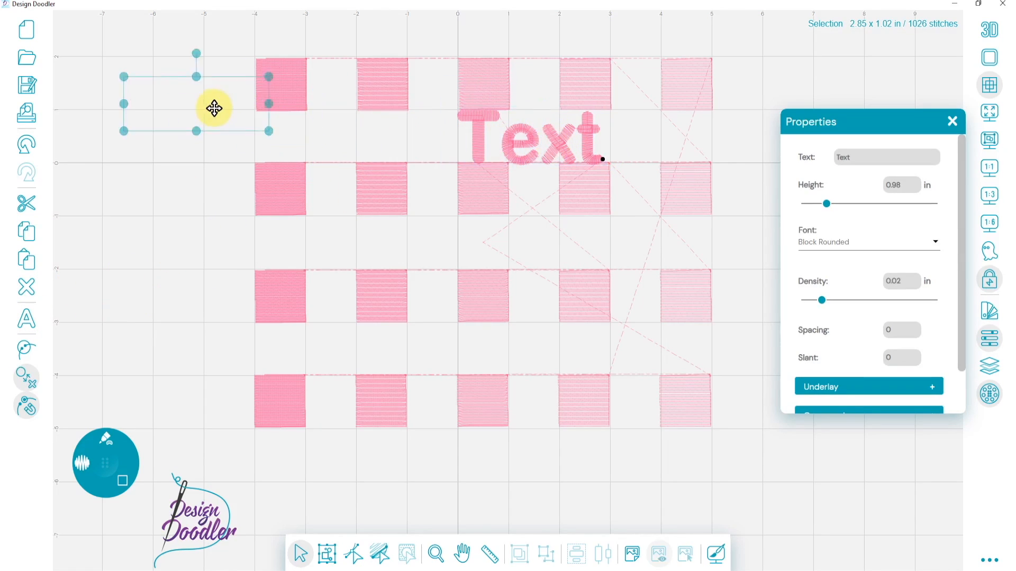
Place a 'P1' text label left of the first row at height 0.35
drag(525, 140, 178, 91)
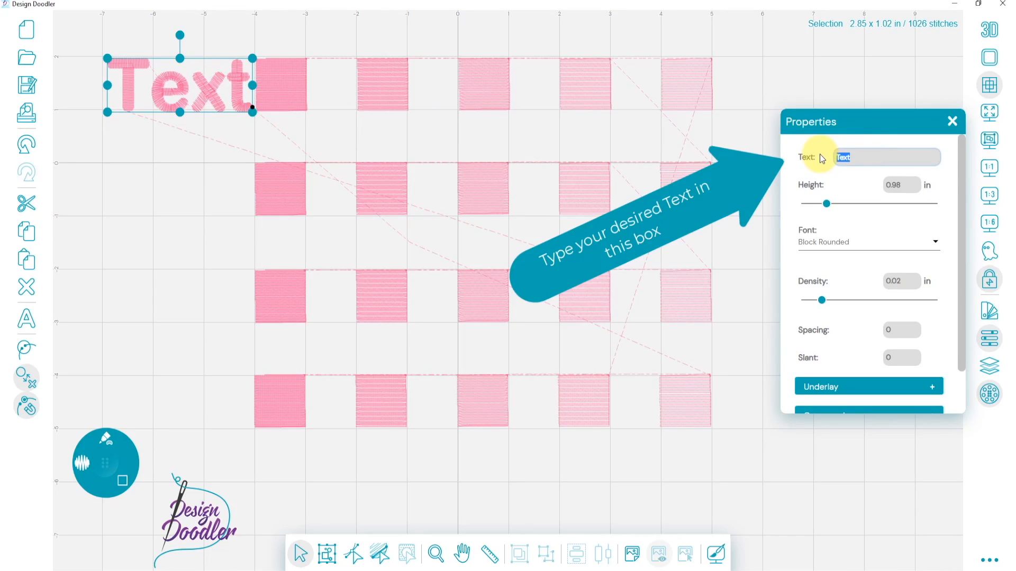
text(P1)
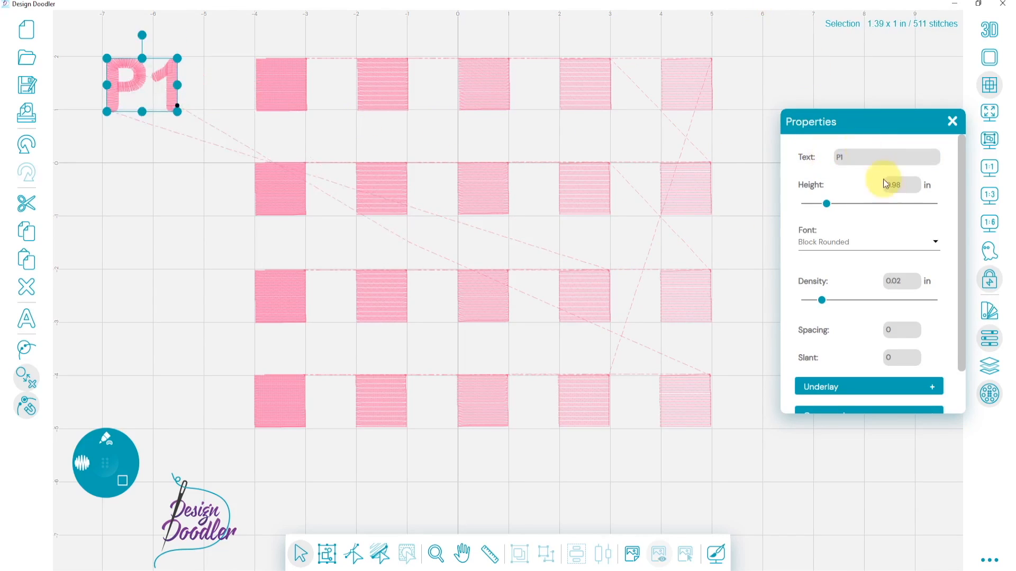
click(893, 184)
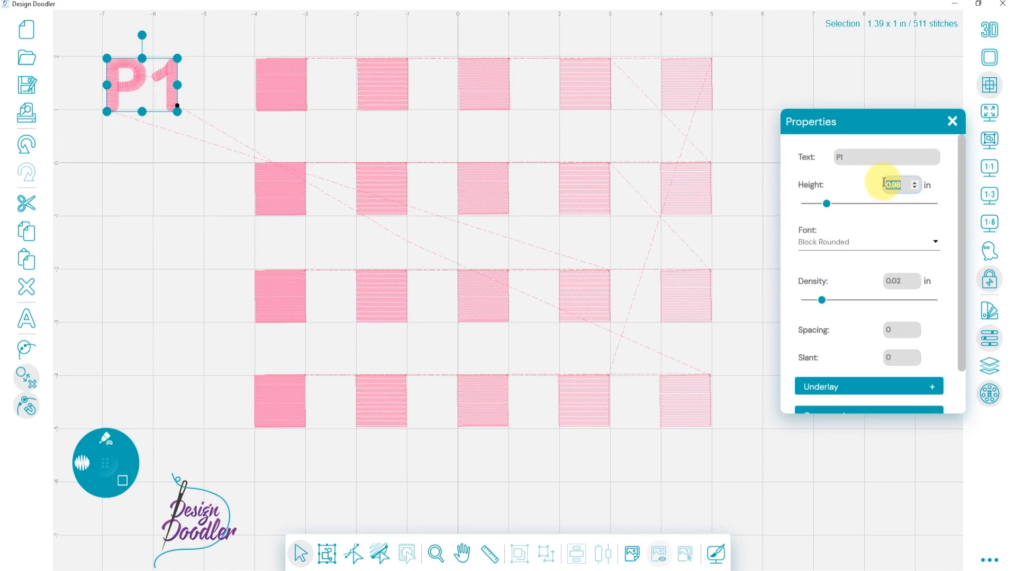
text(1.3)
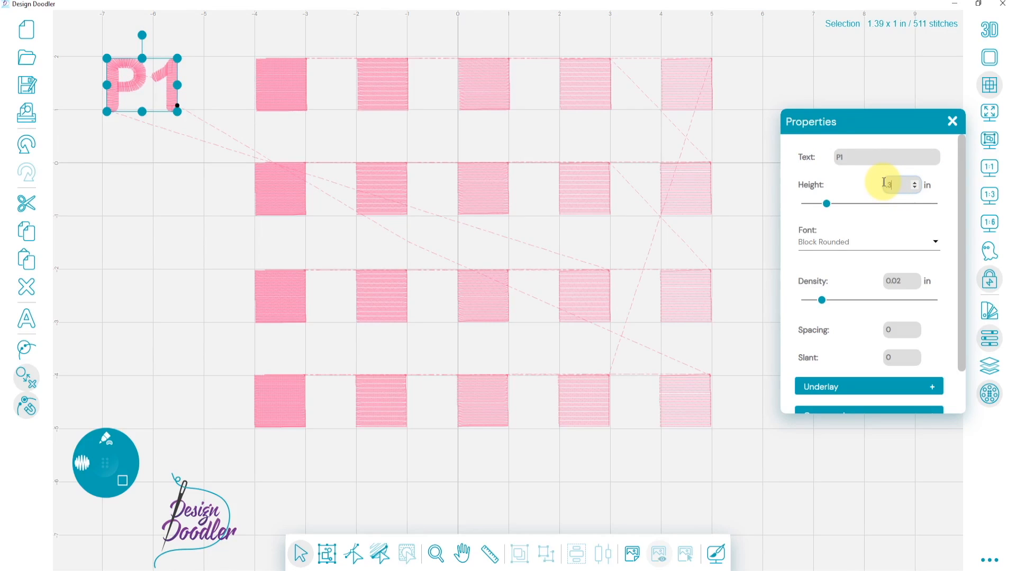
text(0.35)
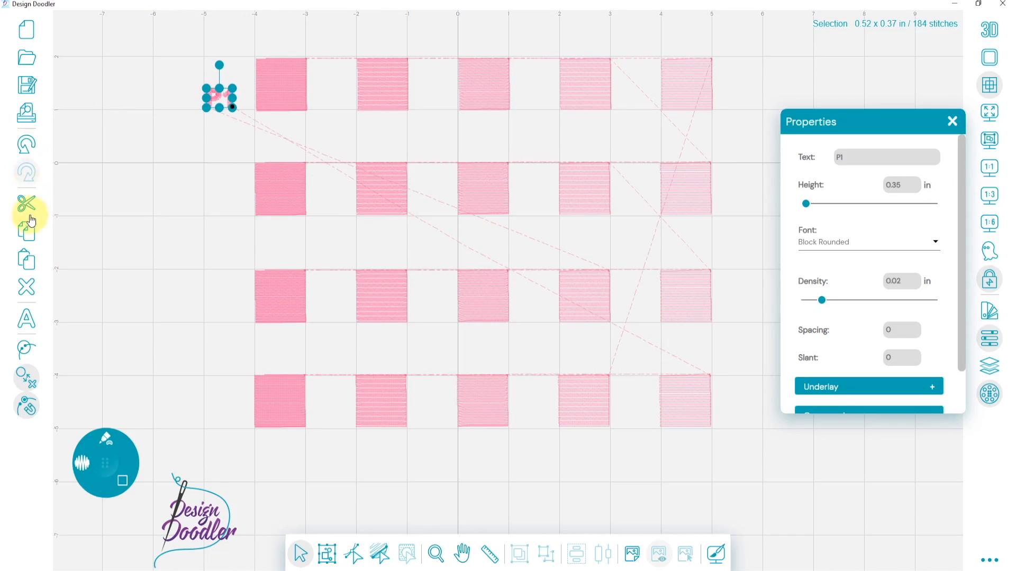
Copy the label beside the second and third rows, editing them to P2 and P3
drag(220, 97, 219, 208)
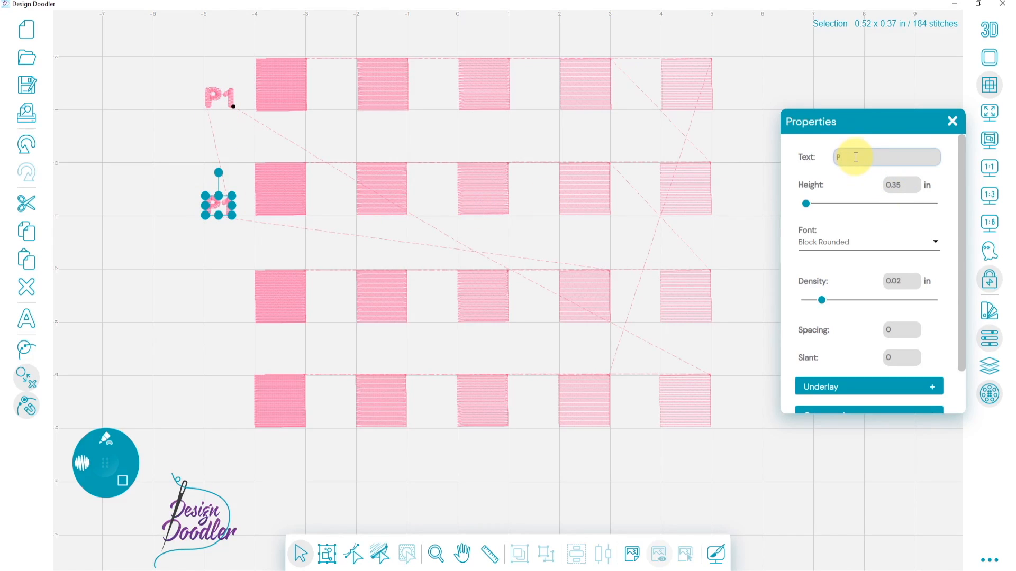
text(2)
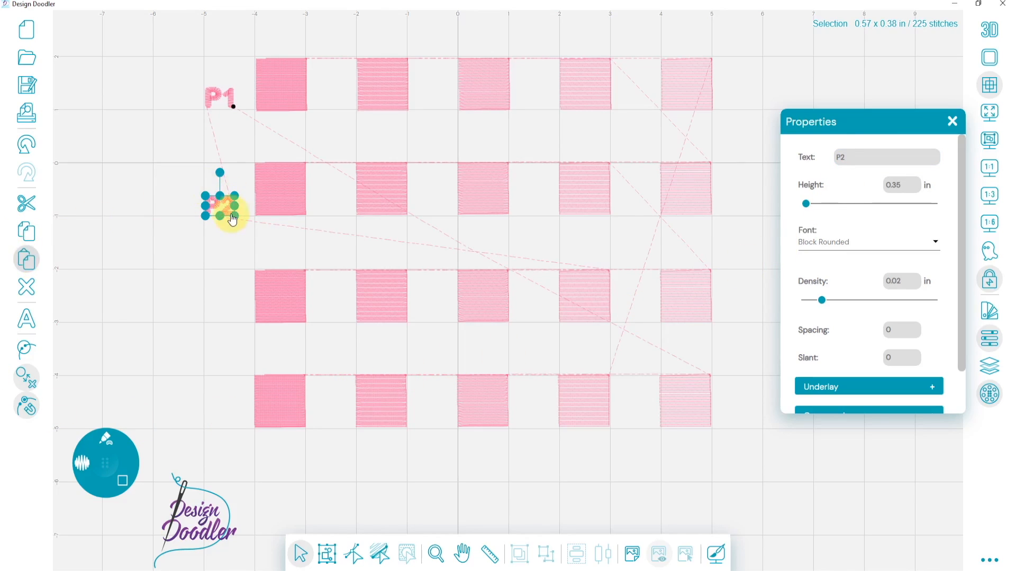
drag(229, 207, 228, 317)
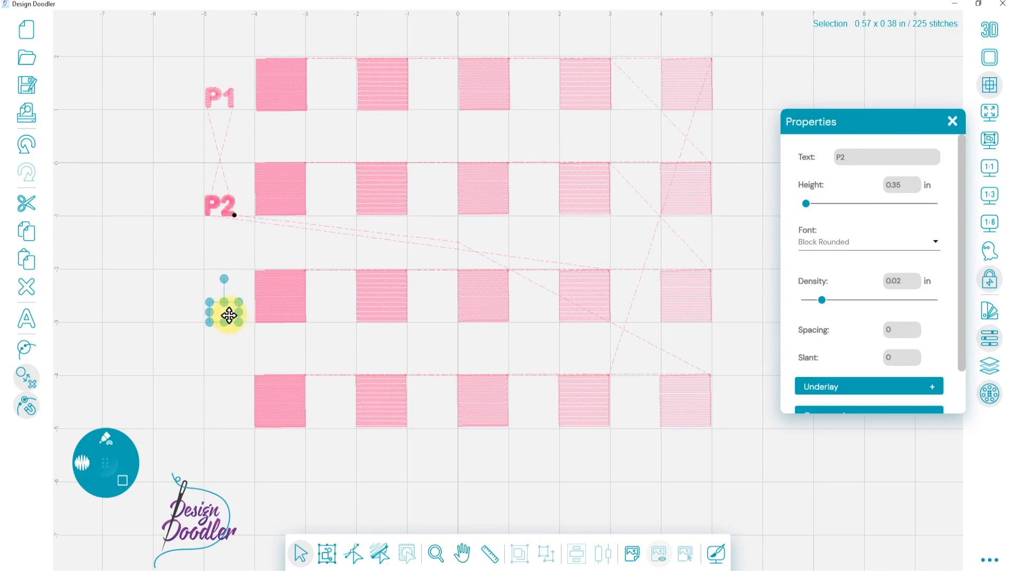
text(3)
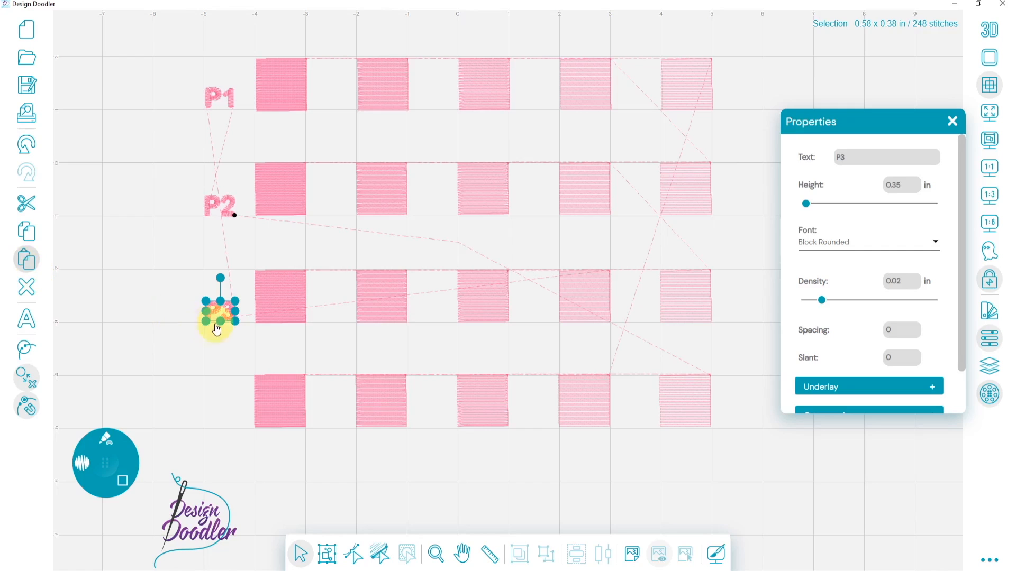
Place a label copy beside the fourth row and retype it as 'Smooth'
drag(217, 324, 221, 402)
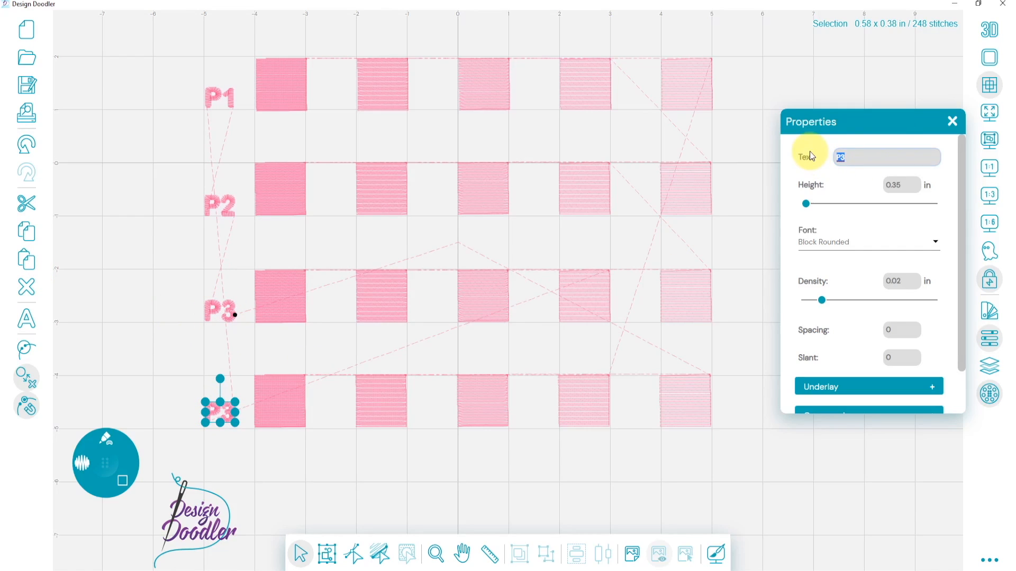
text(Smooth)
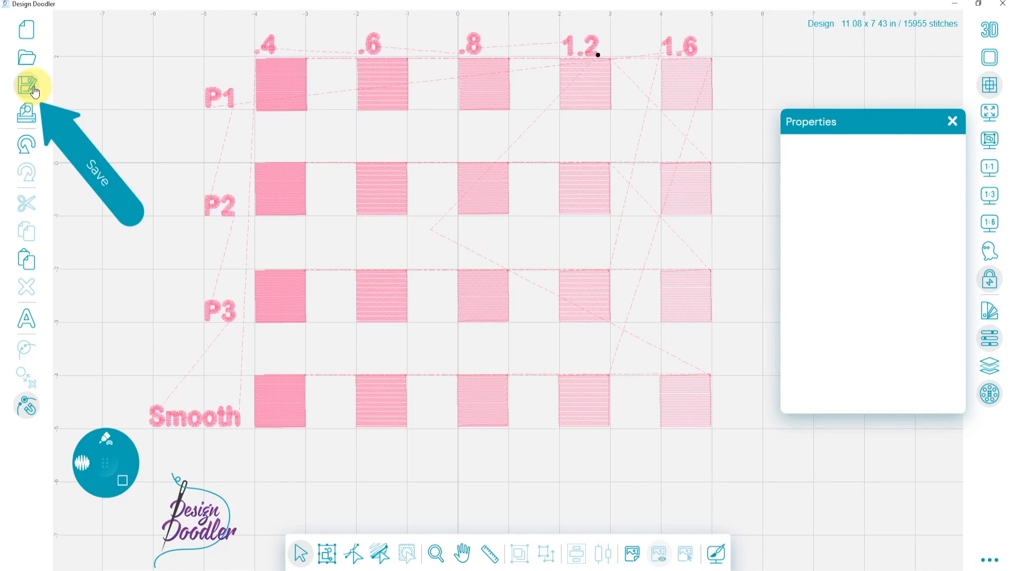
Save the design as 'Density Sampler' in JDX format
click(25, 85)
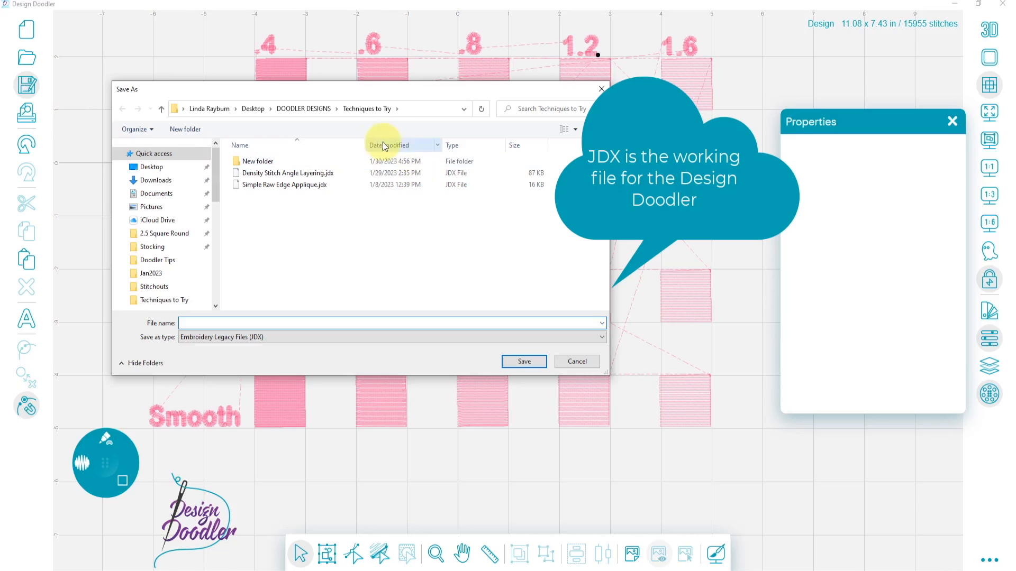
text(D)
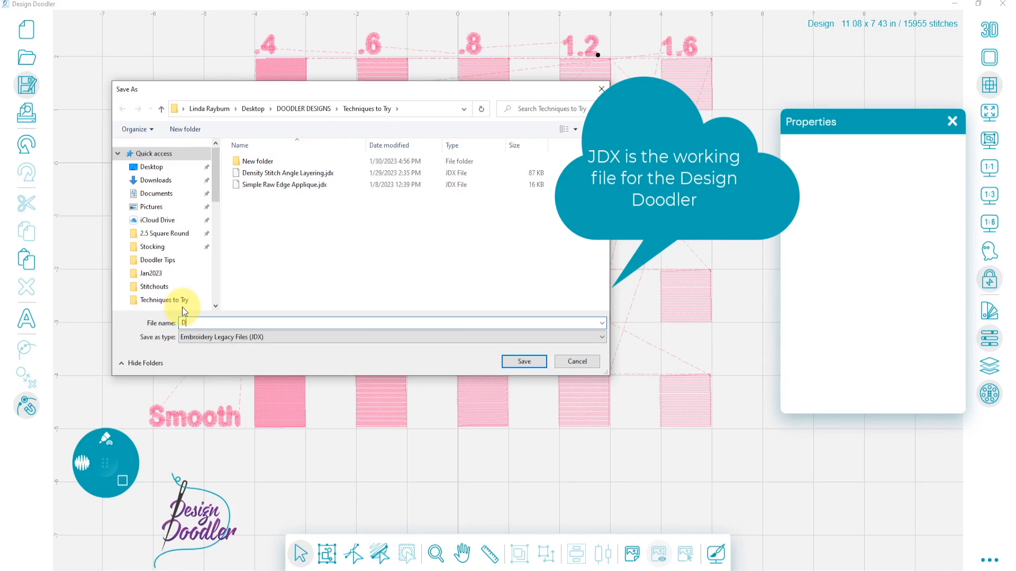
text(Density Sampler)
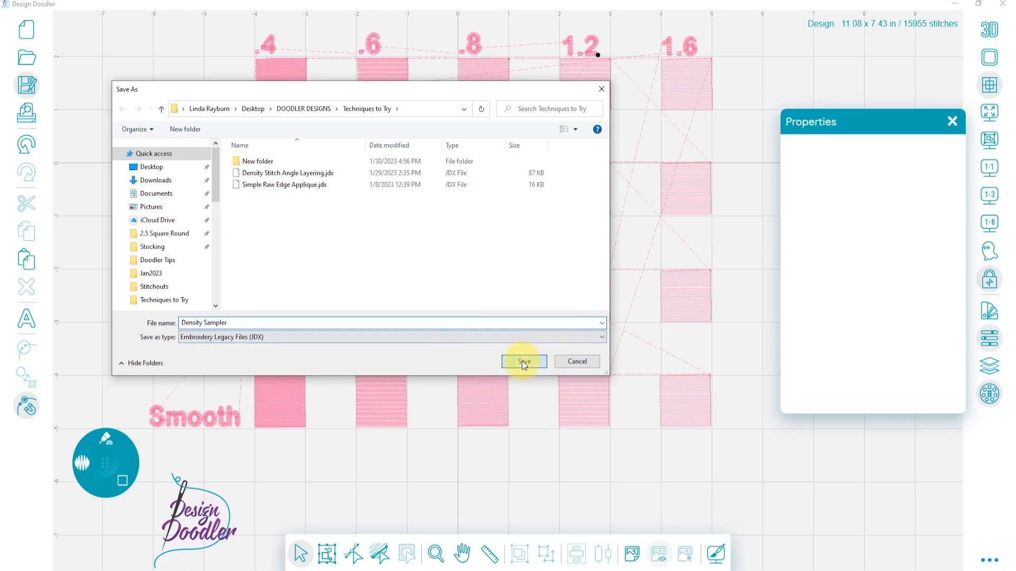
click(522, 362)
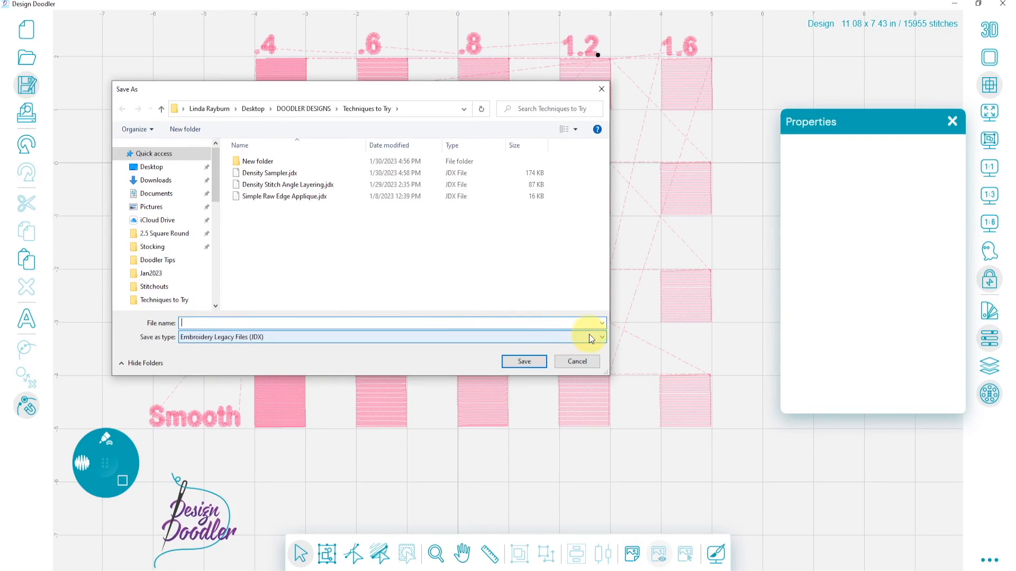
Bring up the Save-as-type list of machine embroidery formats
click(599, 336)
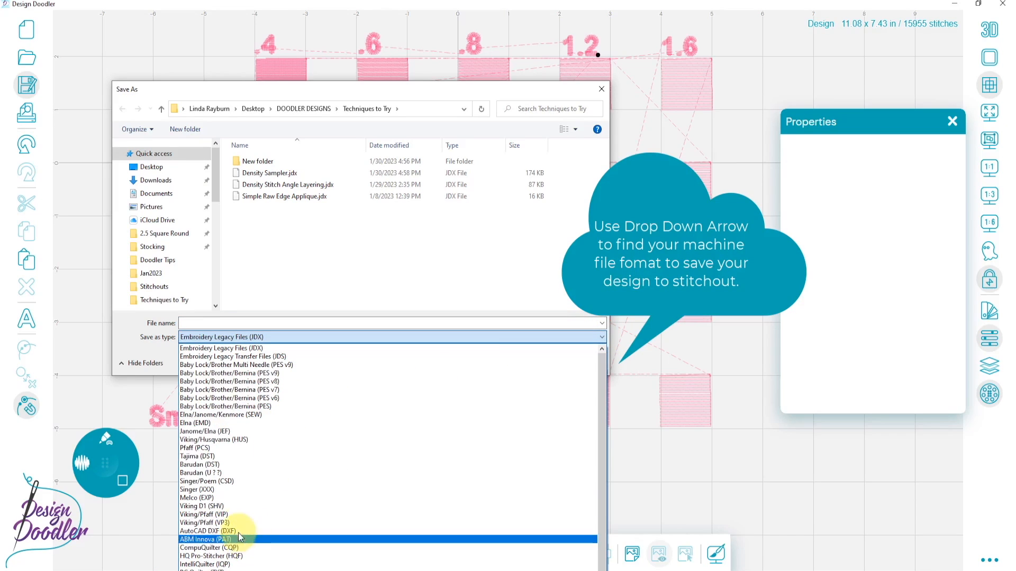